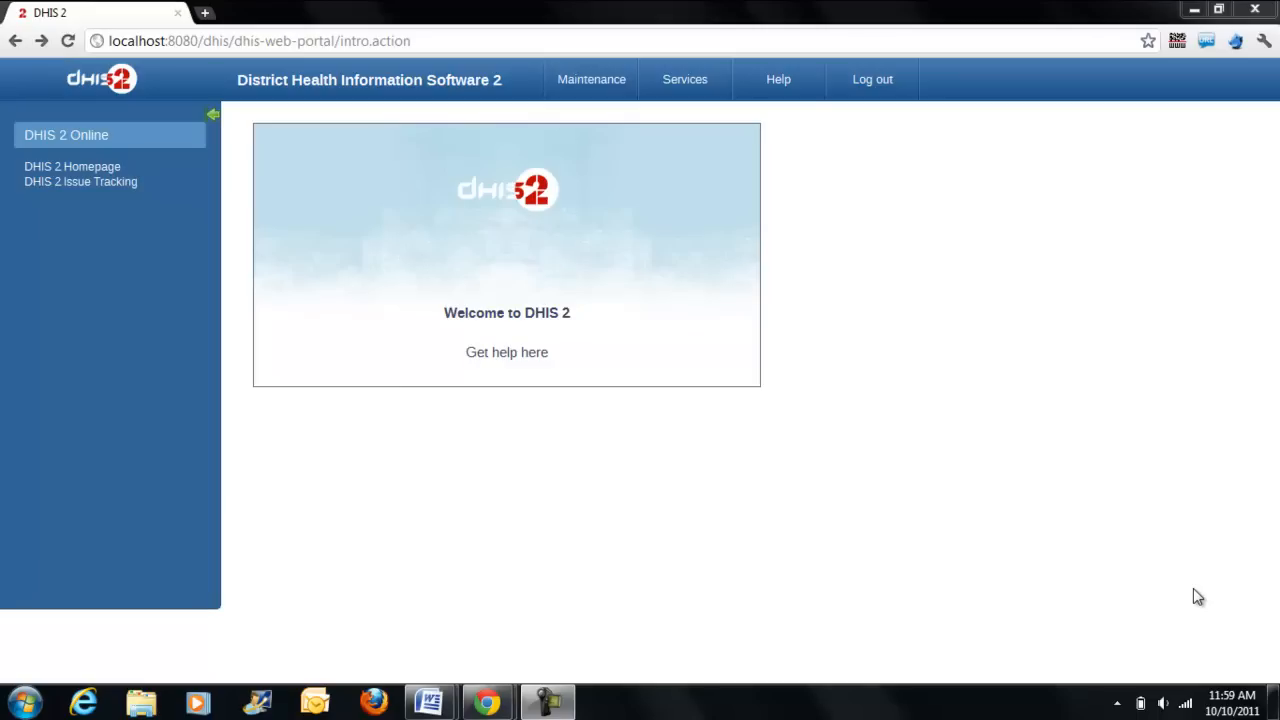
mouse_move(844, 332)
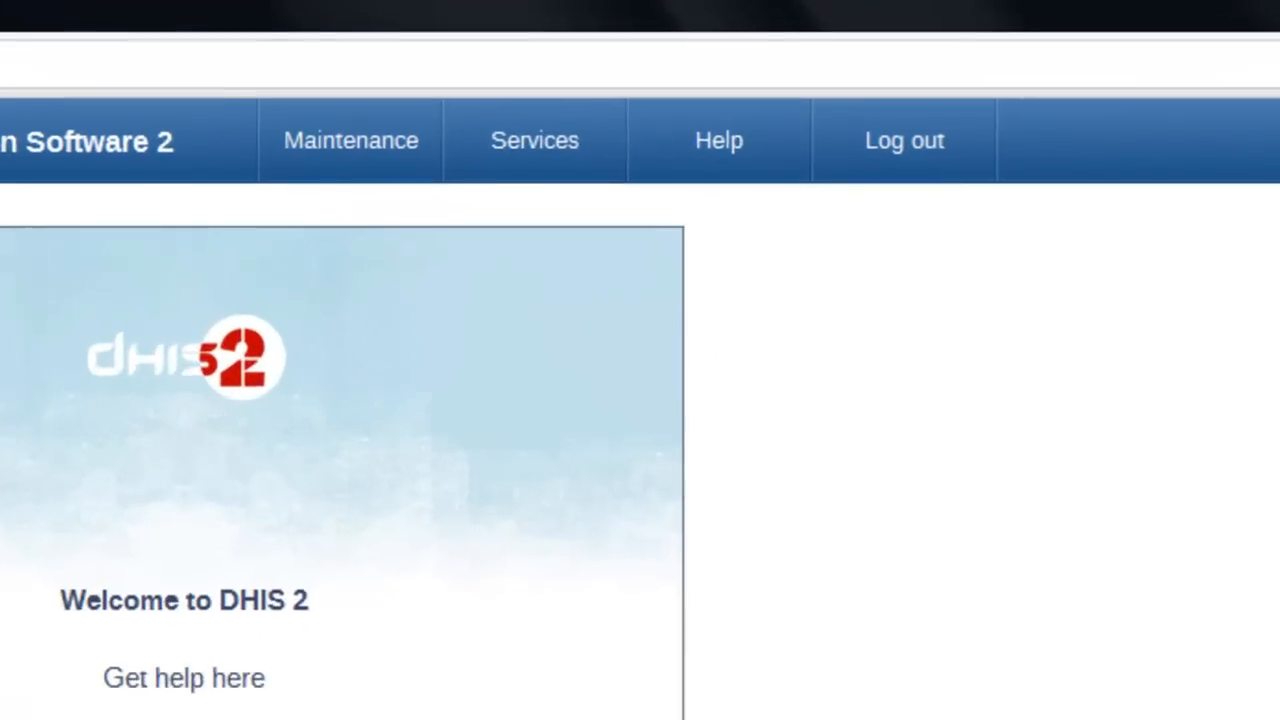
- Open the Reports module from the Services list of modules
click(330, 144)
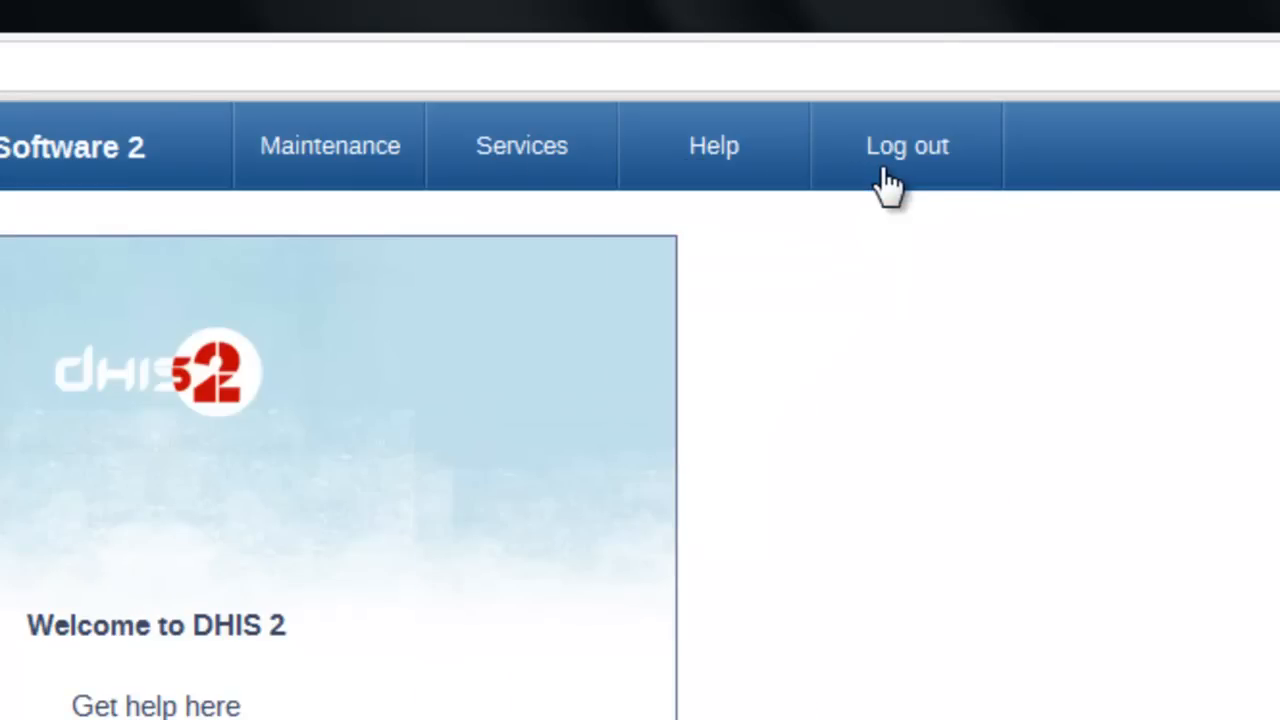
click(330, 144)
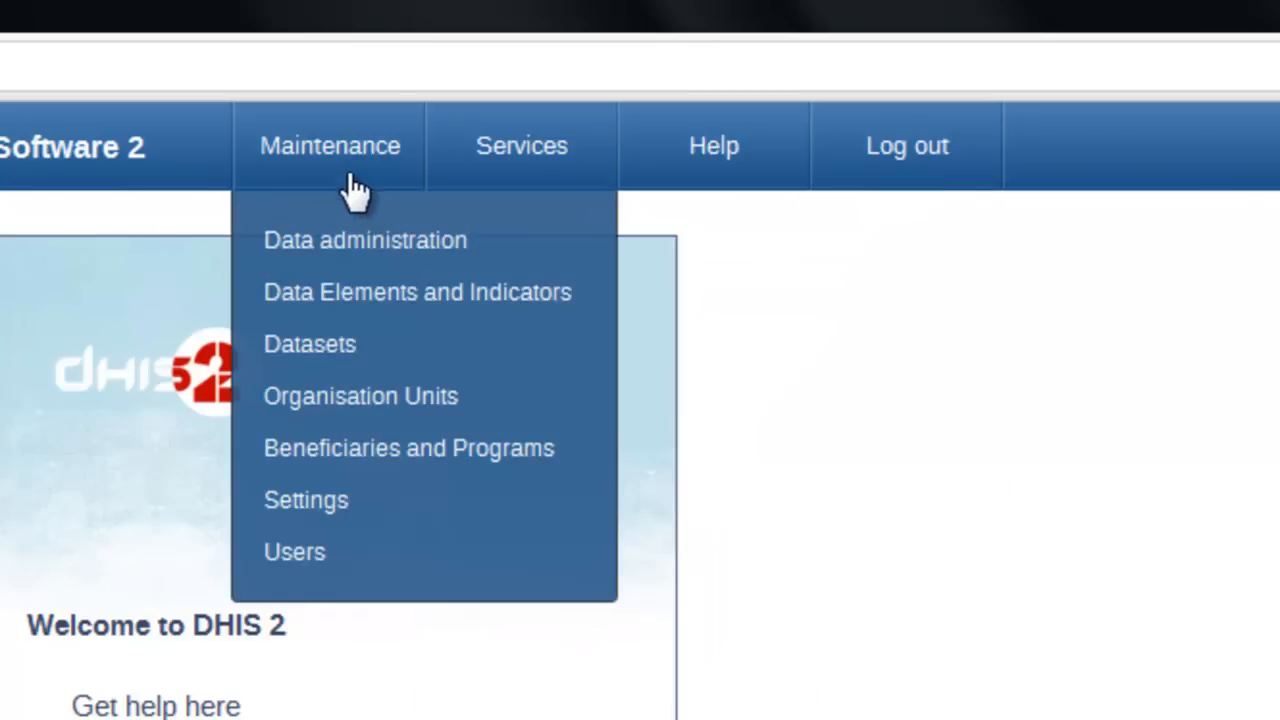
mouse_move(340, 176)
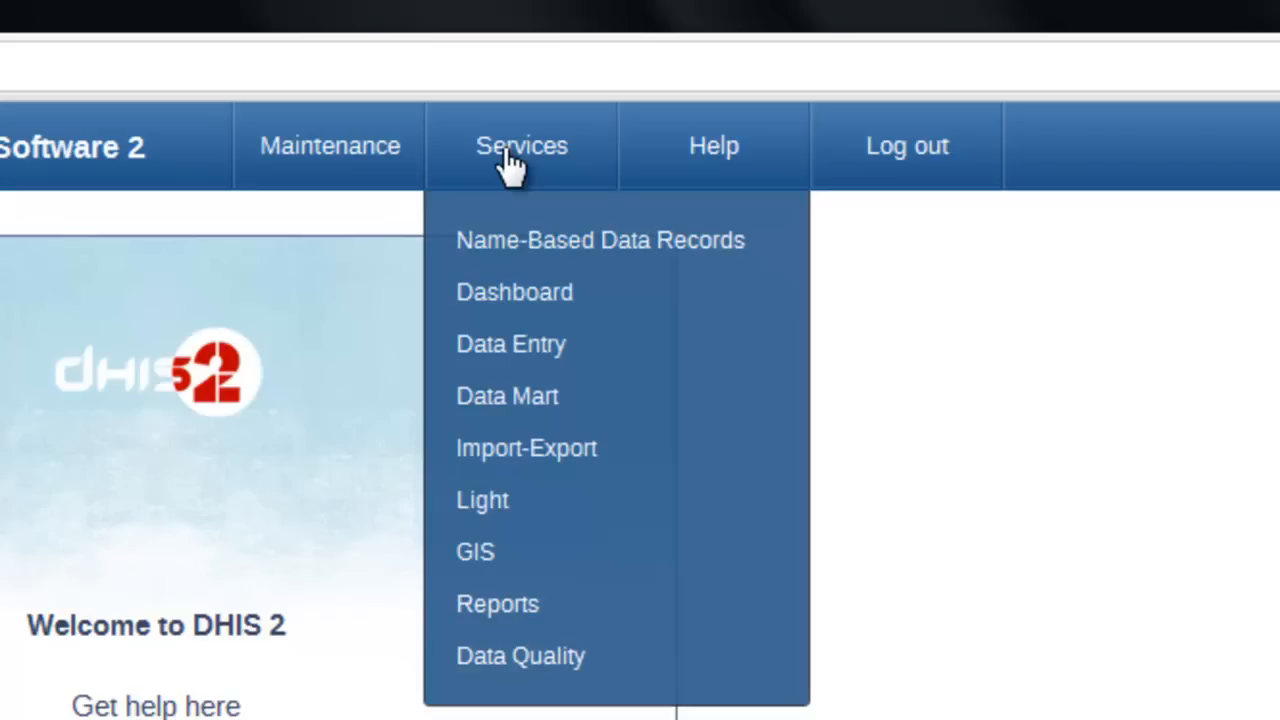
mouse_move(512, 344)
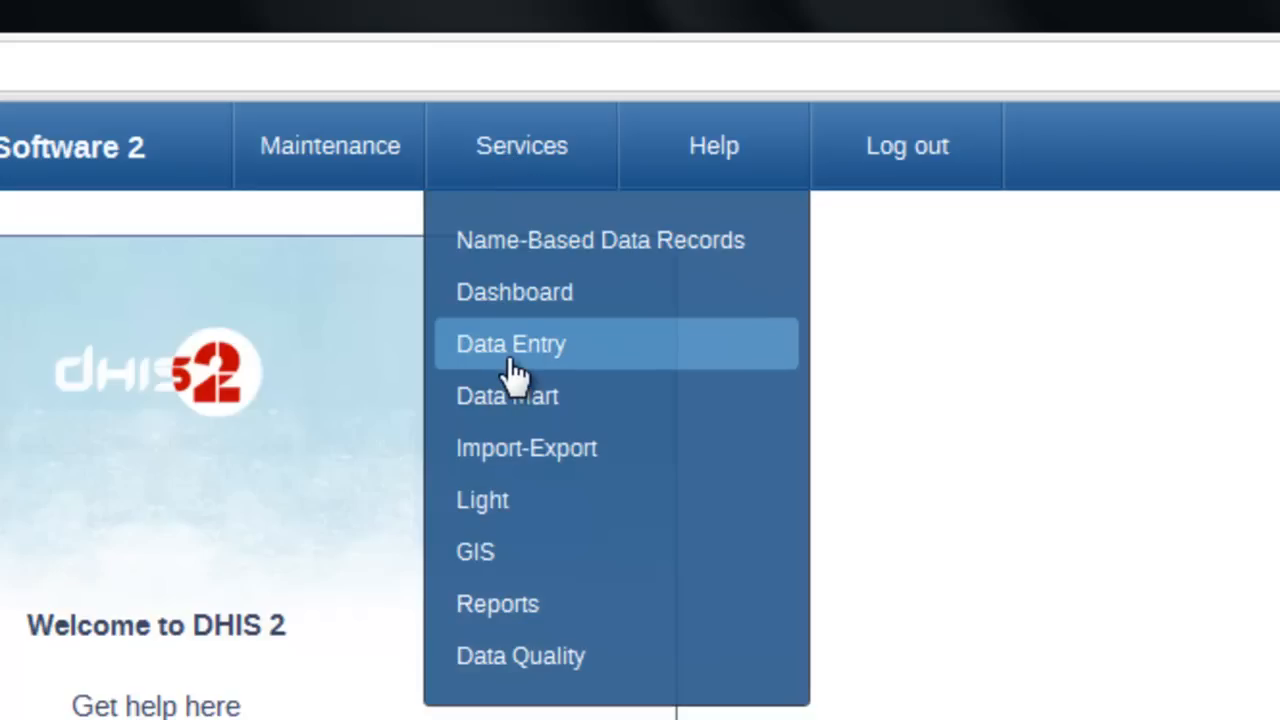
mouse_move(528, 448)
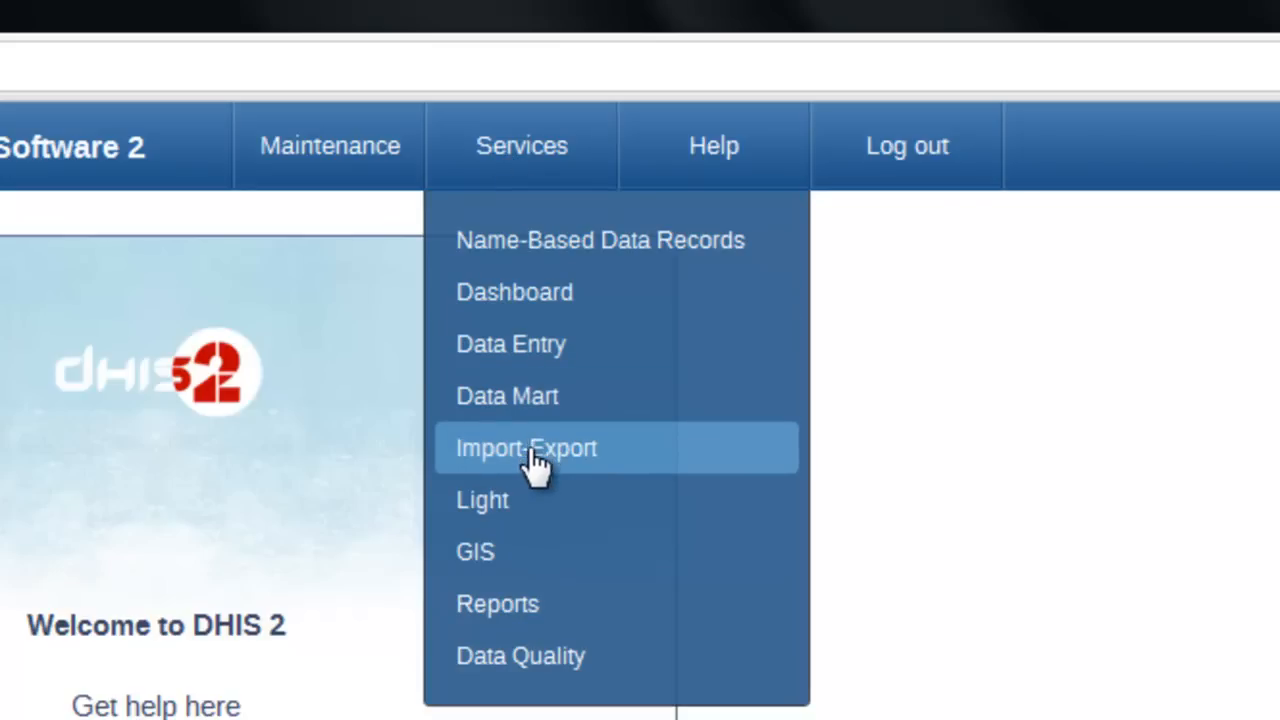
mouse_move(516, 556)
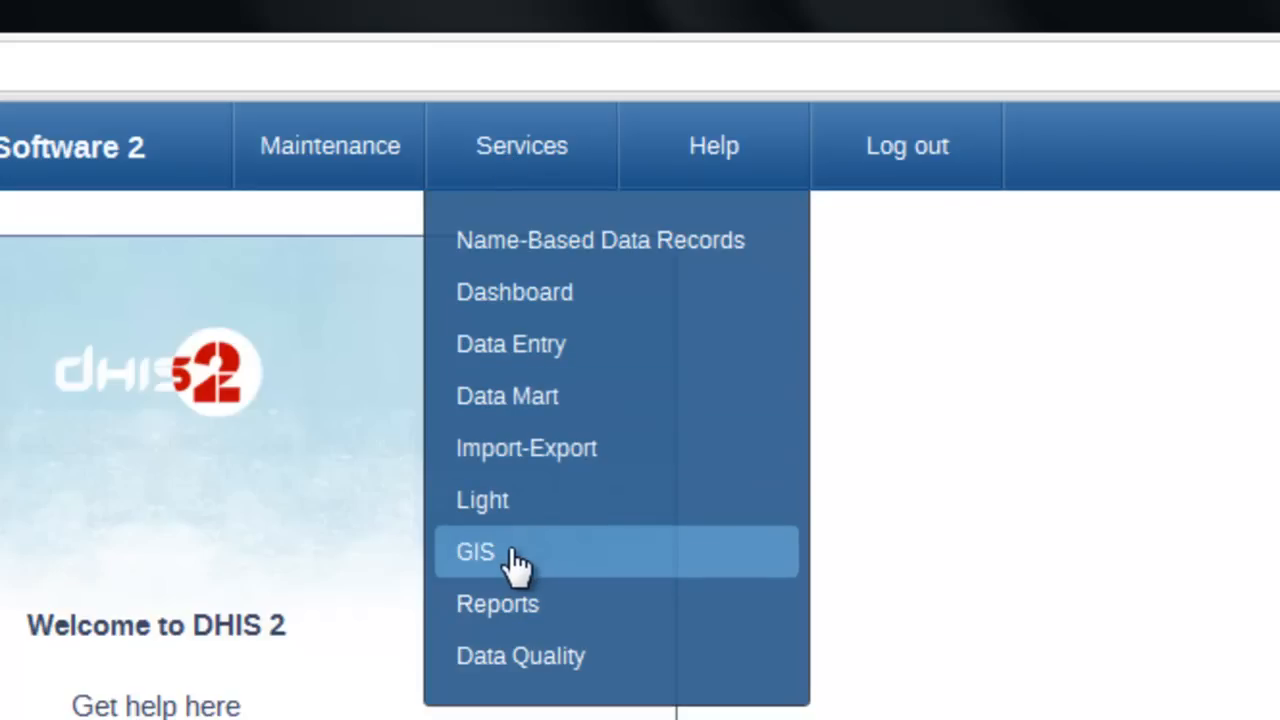
mouse_move(540, 604)
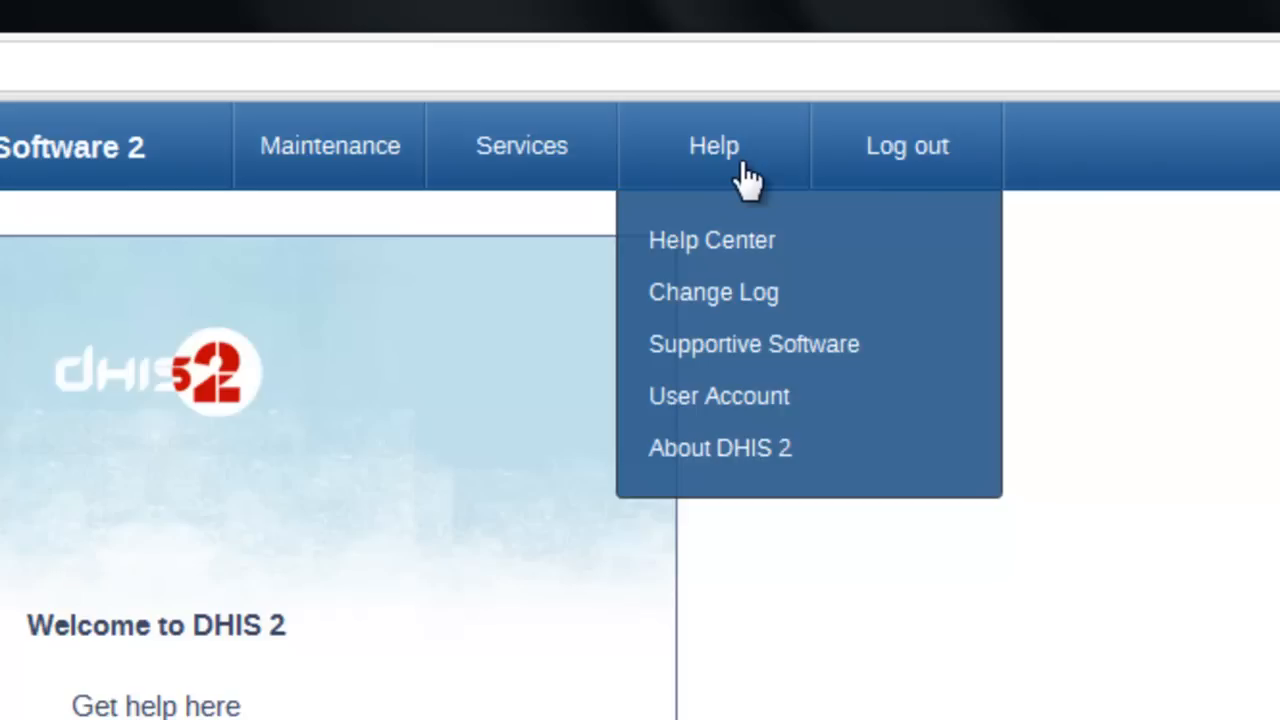
mouse_move(712, 240)
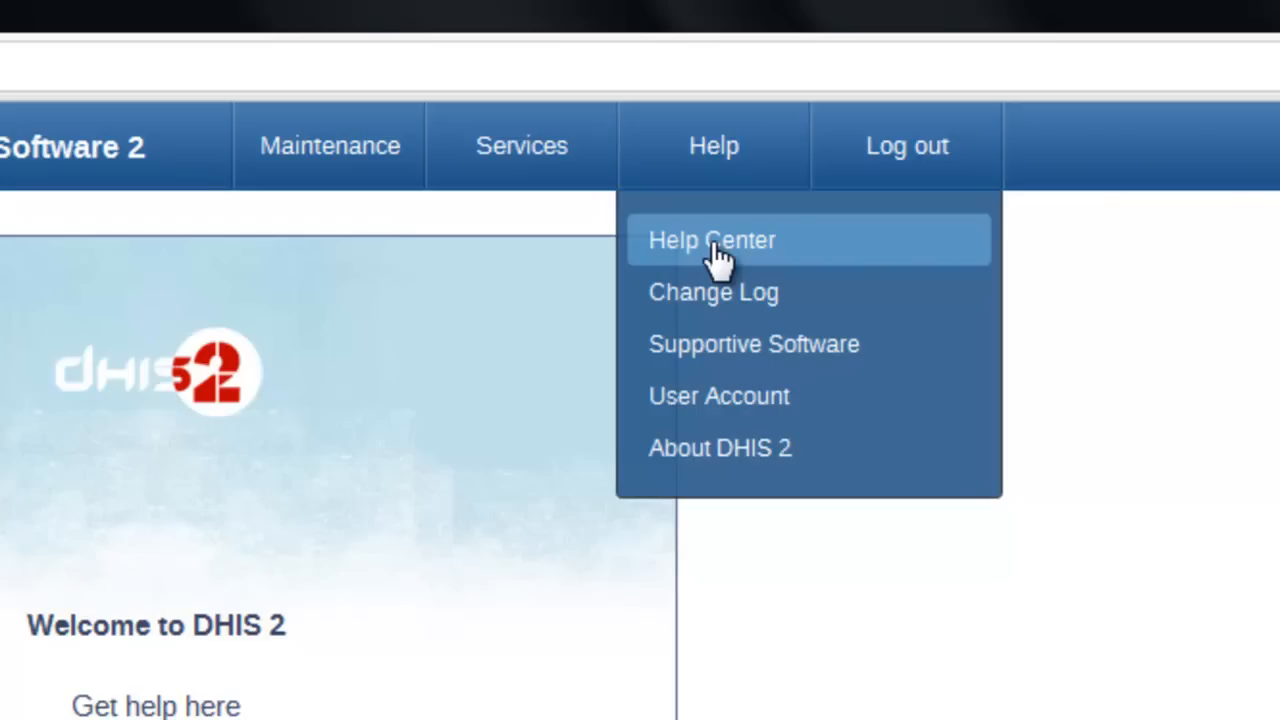
mouse_move(908, 160)
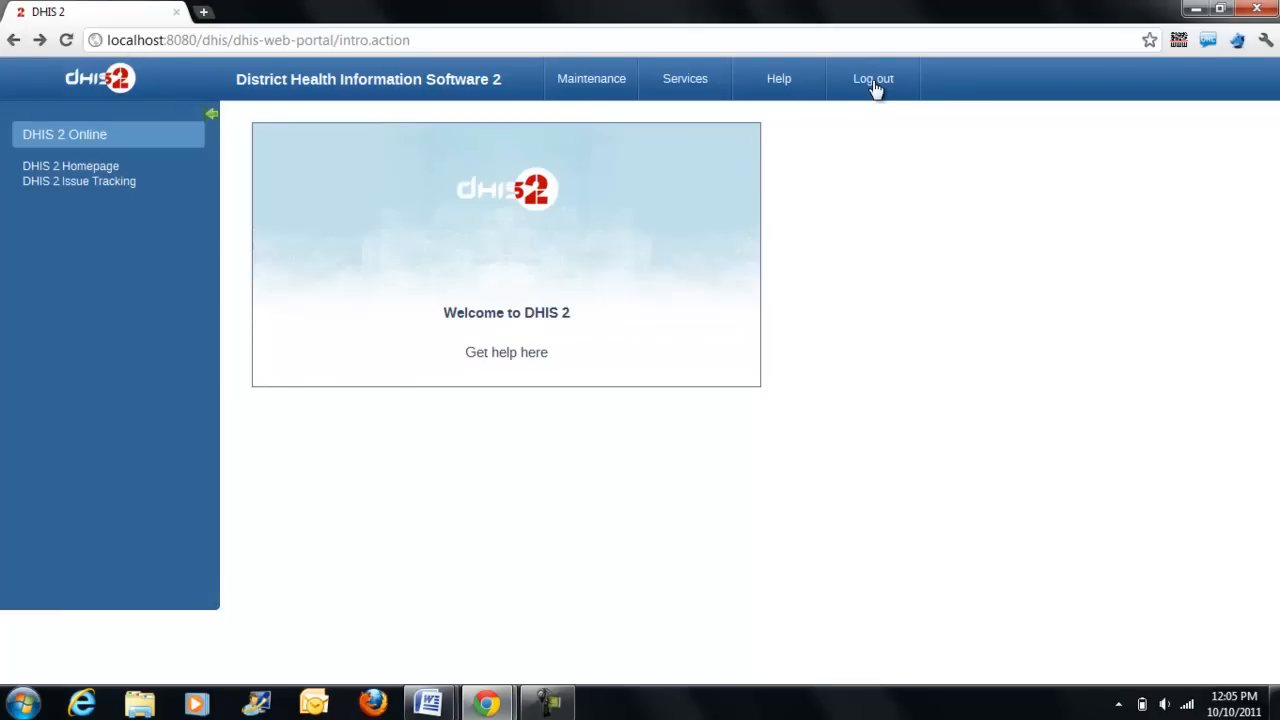
click(684, 78)
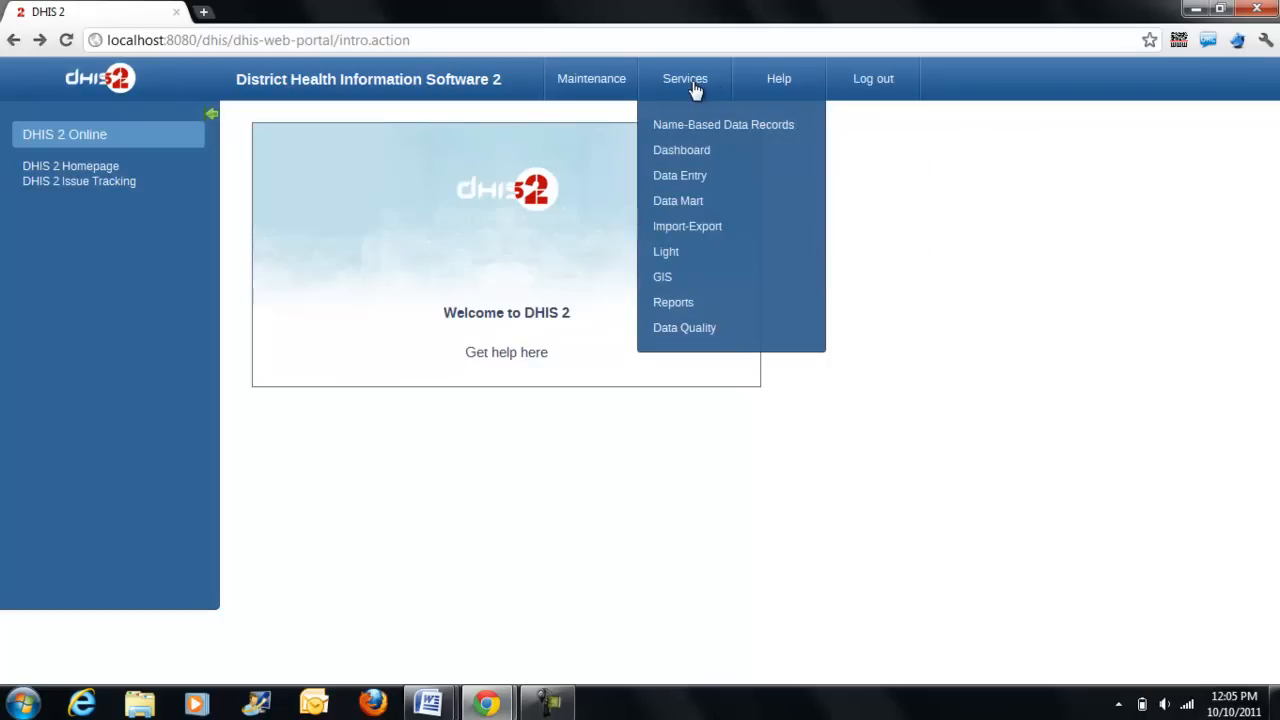
mouse_move(692, 296)
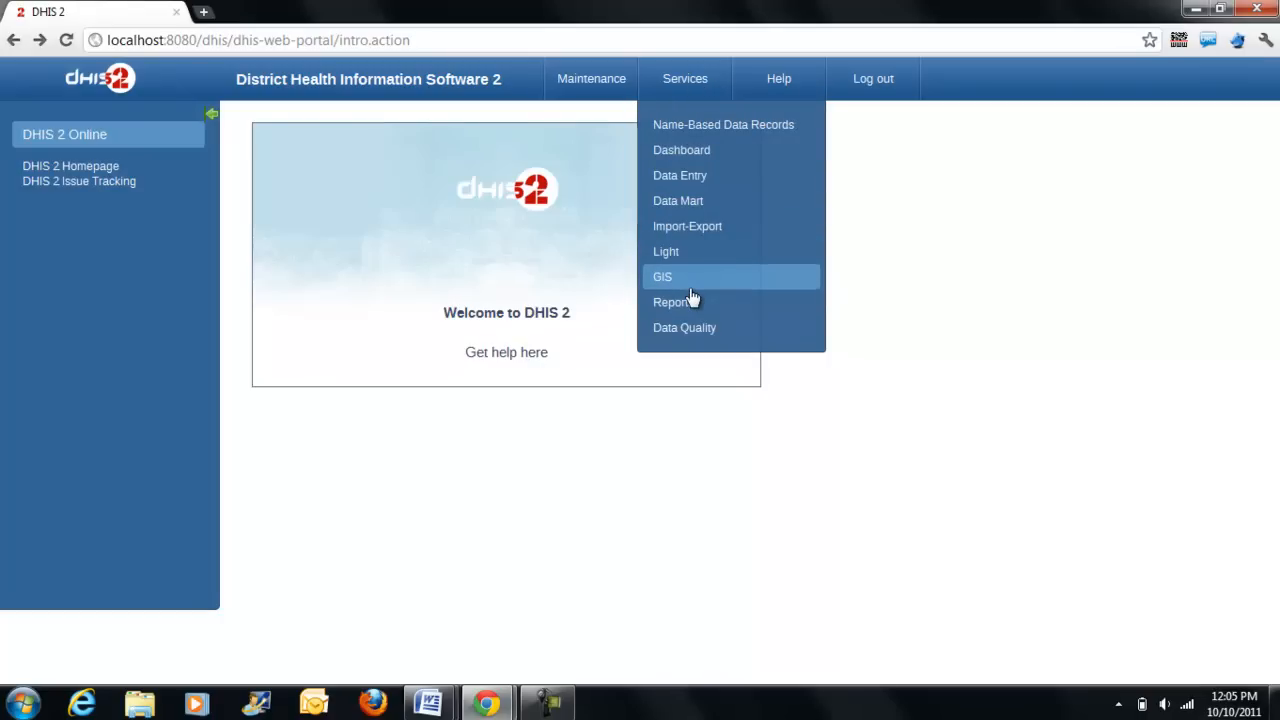
click(672, 302)
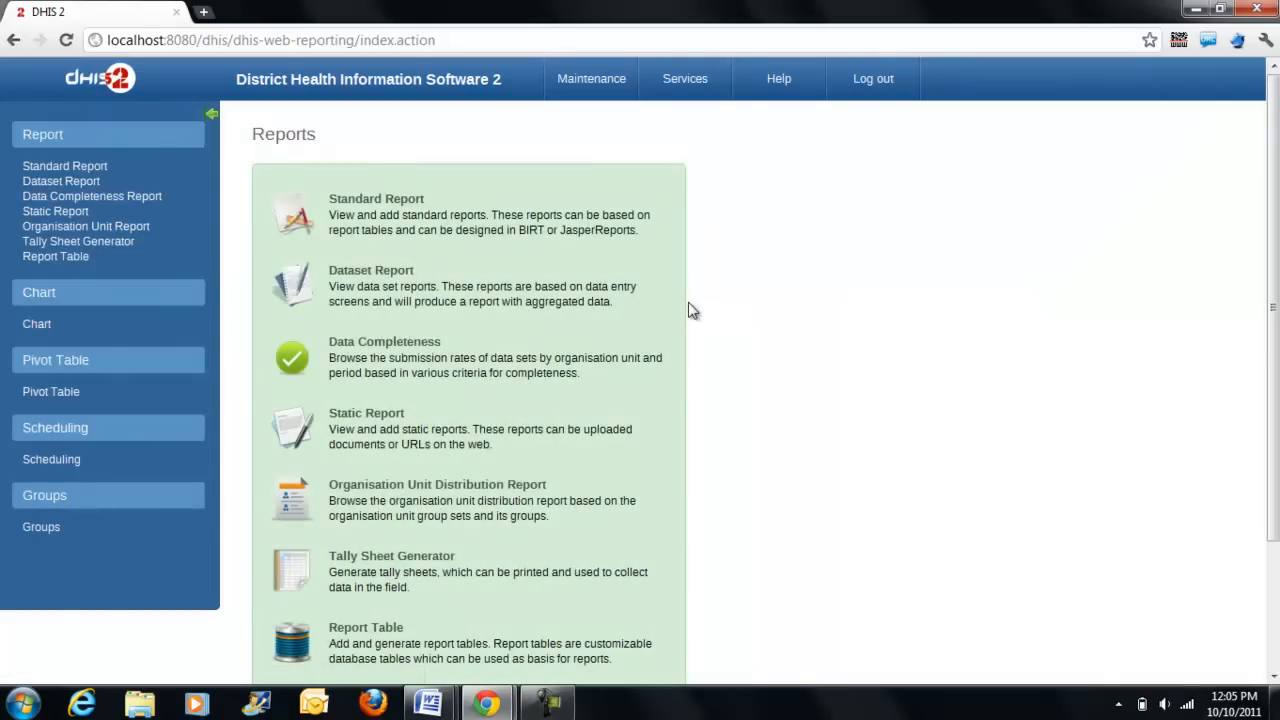
mouse_move(570, 440)
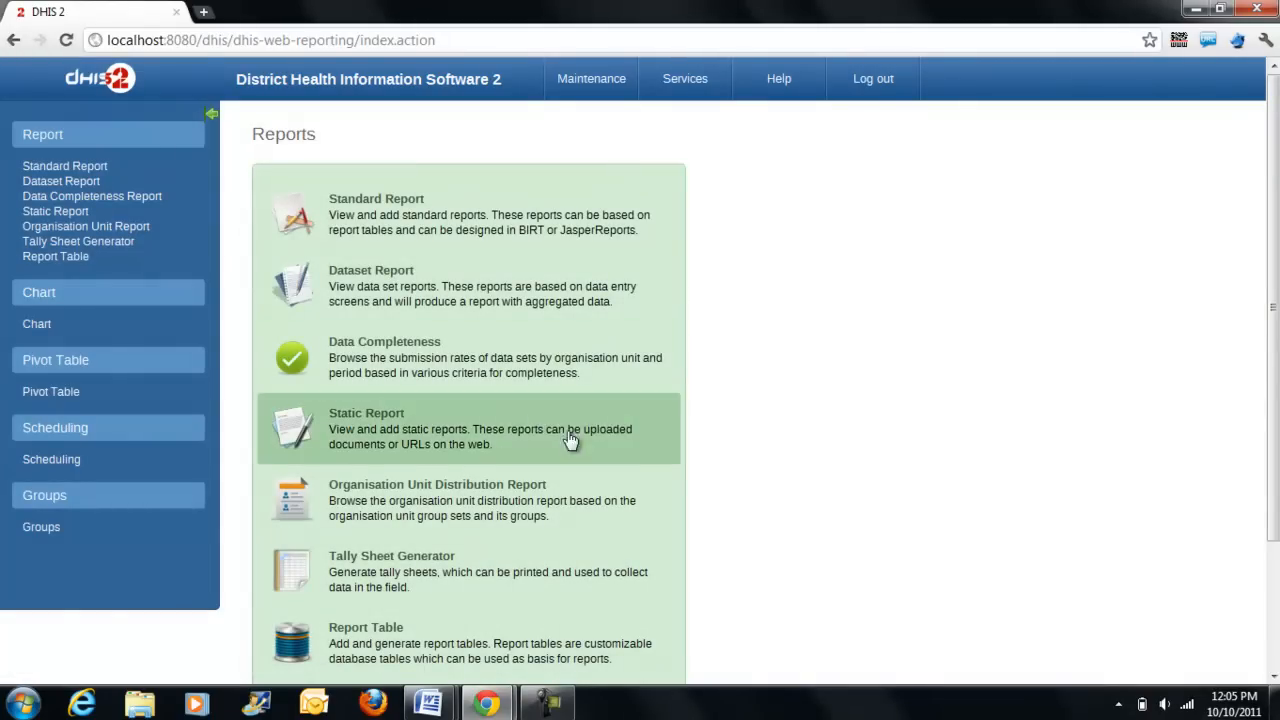
mouse_move(448, 452)
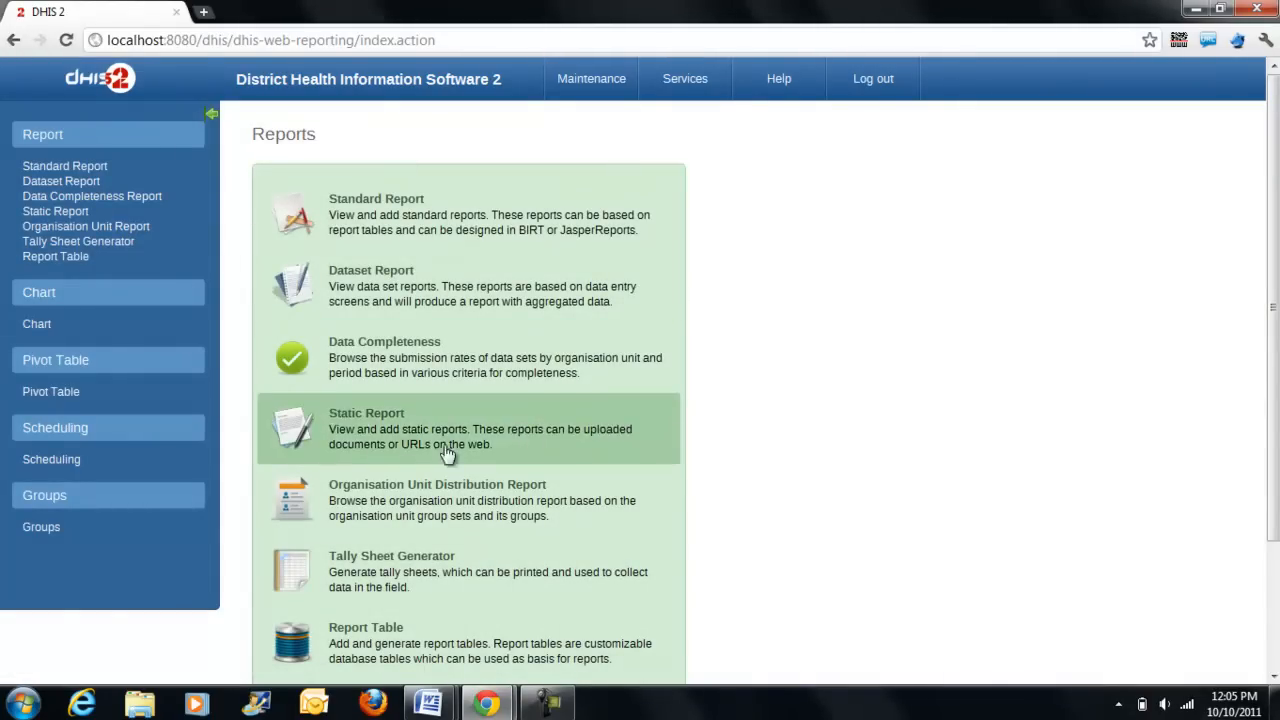
mouse_move(332, 276)
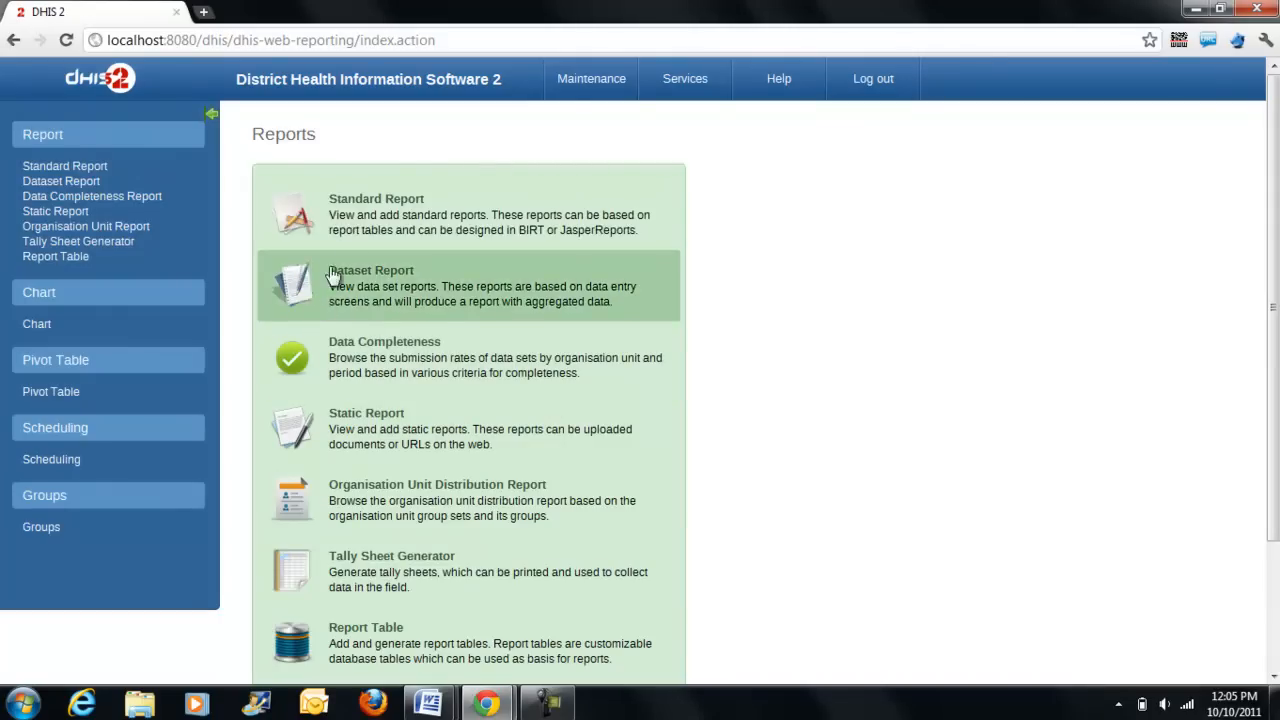
mouse_move(420, 166)
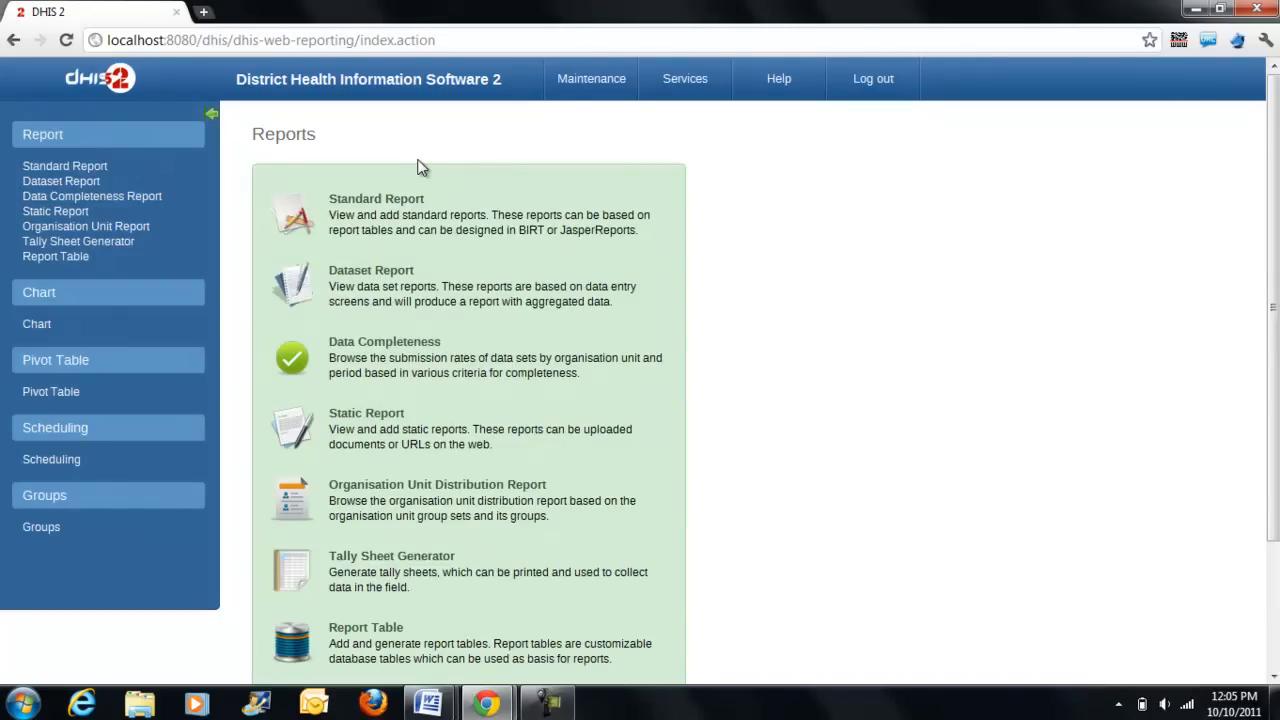
mouse_move(210, 170)
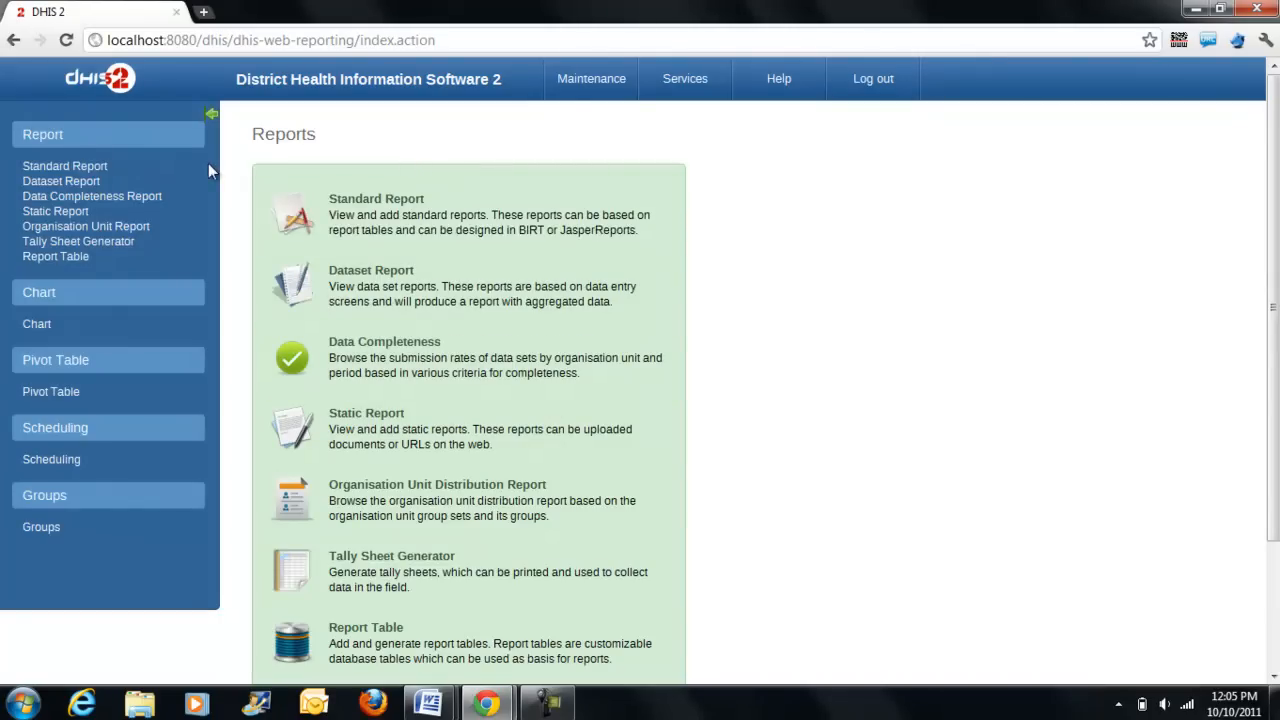
mouse_move(120, 180)
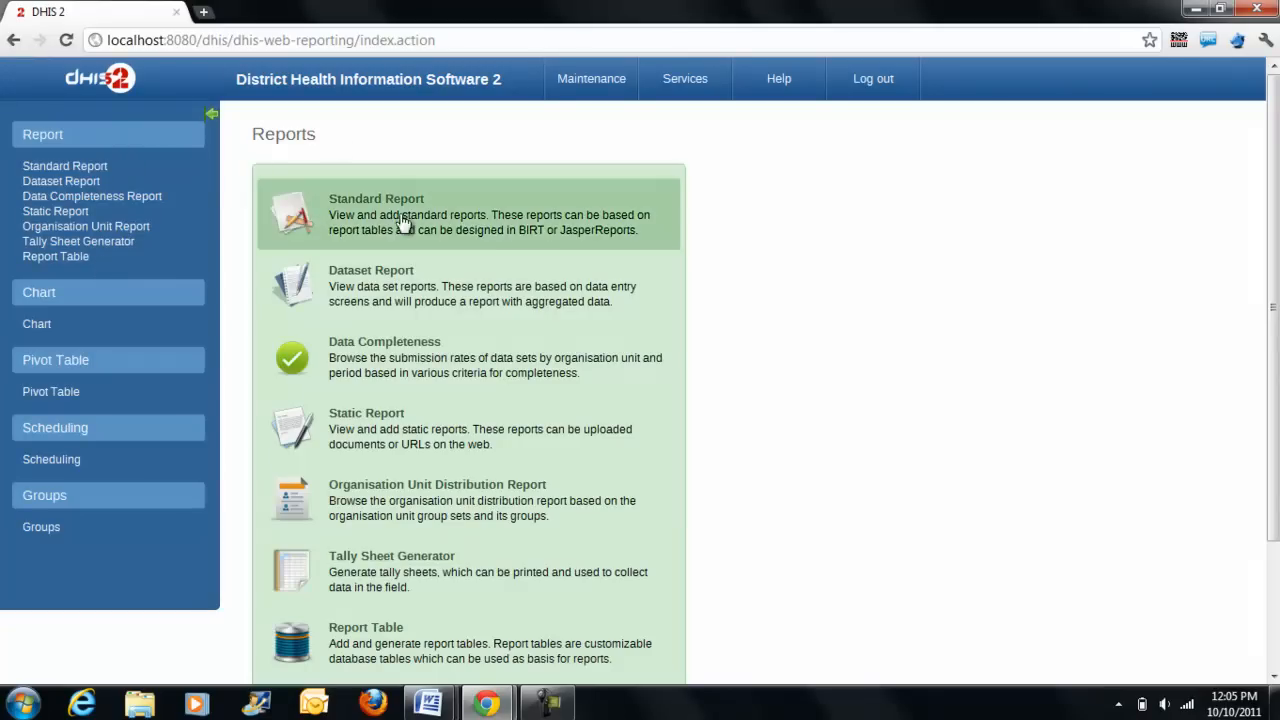
mouse_move(408, 164)
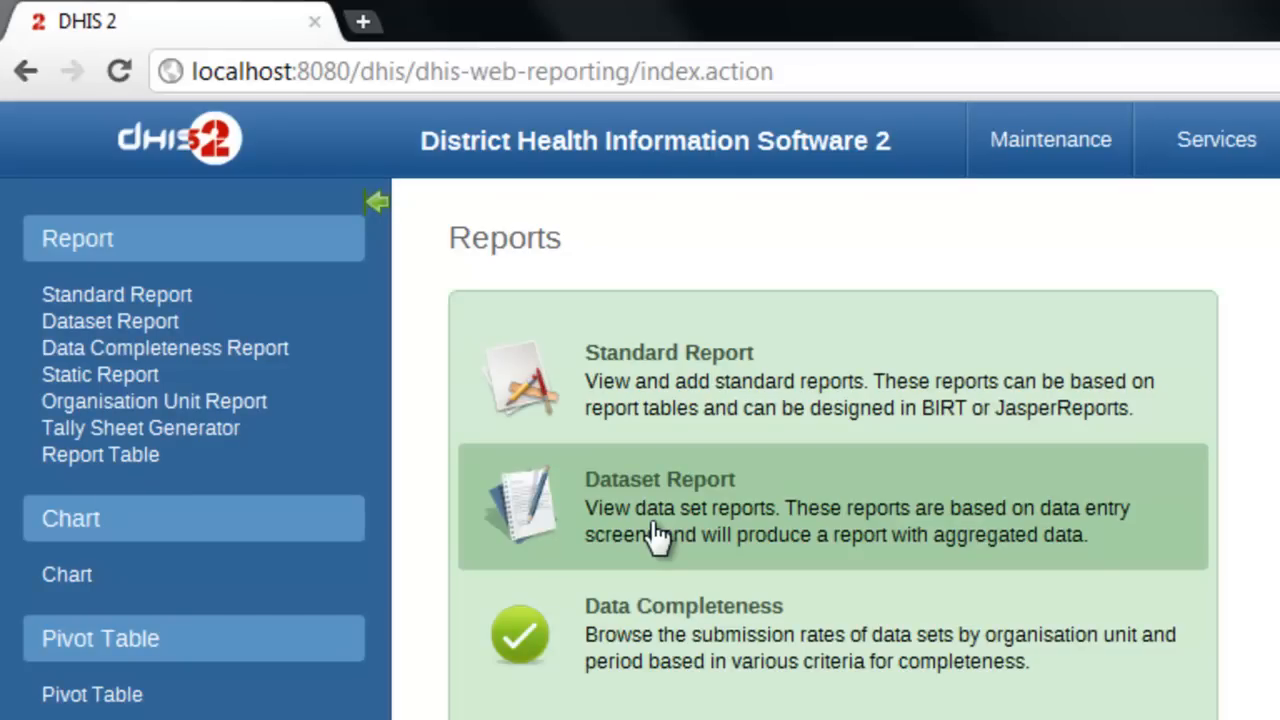
mouse_move(344, 350)
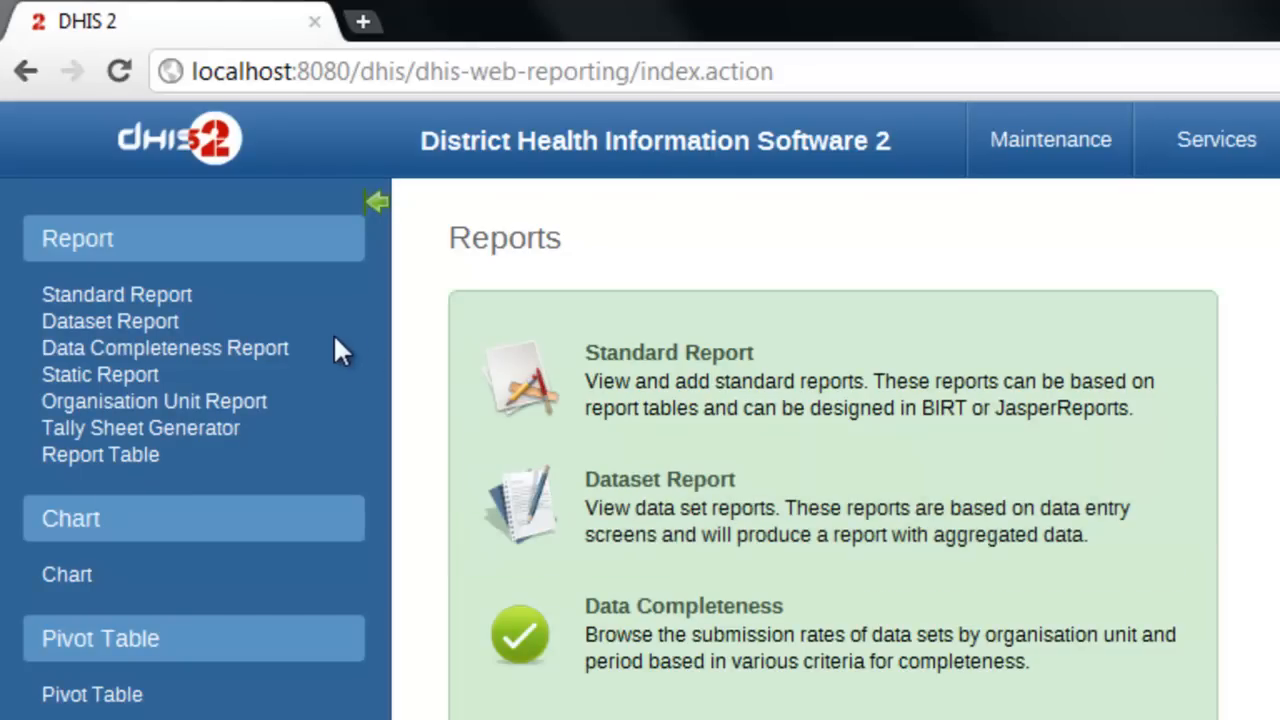
mouse_move(180, 310)
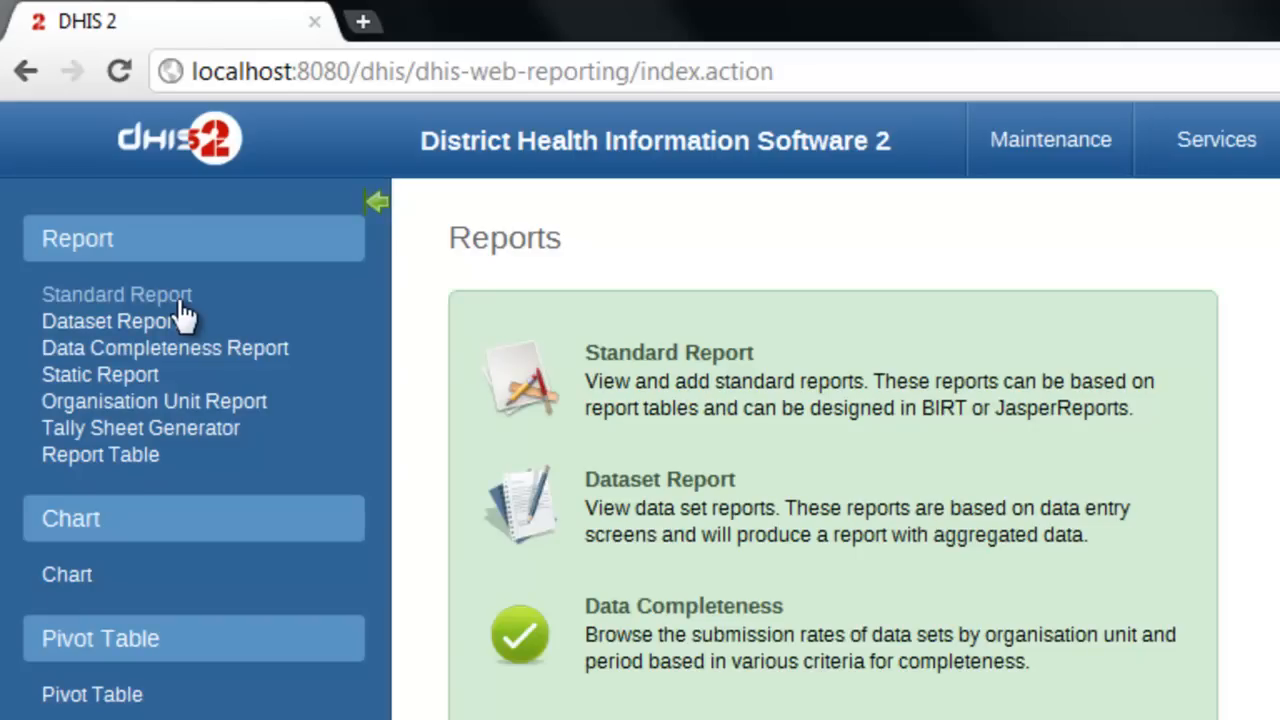
mouse_move(180, 330)
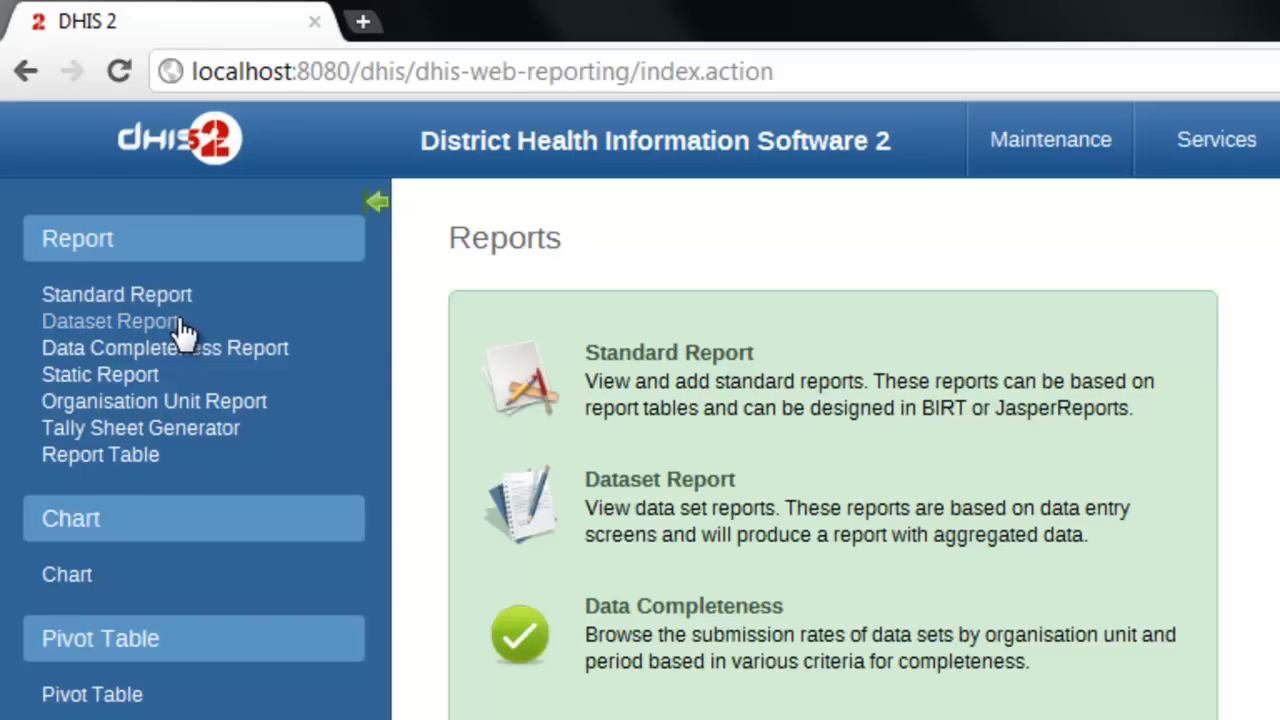
mouse_move(804, 530)
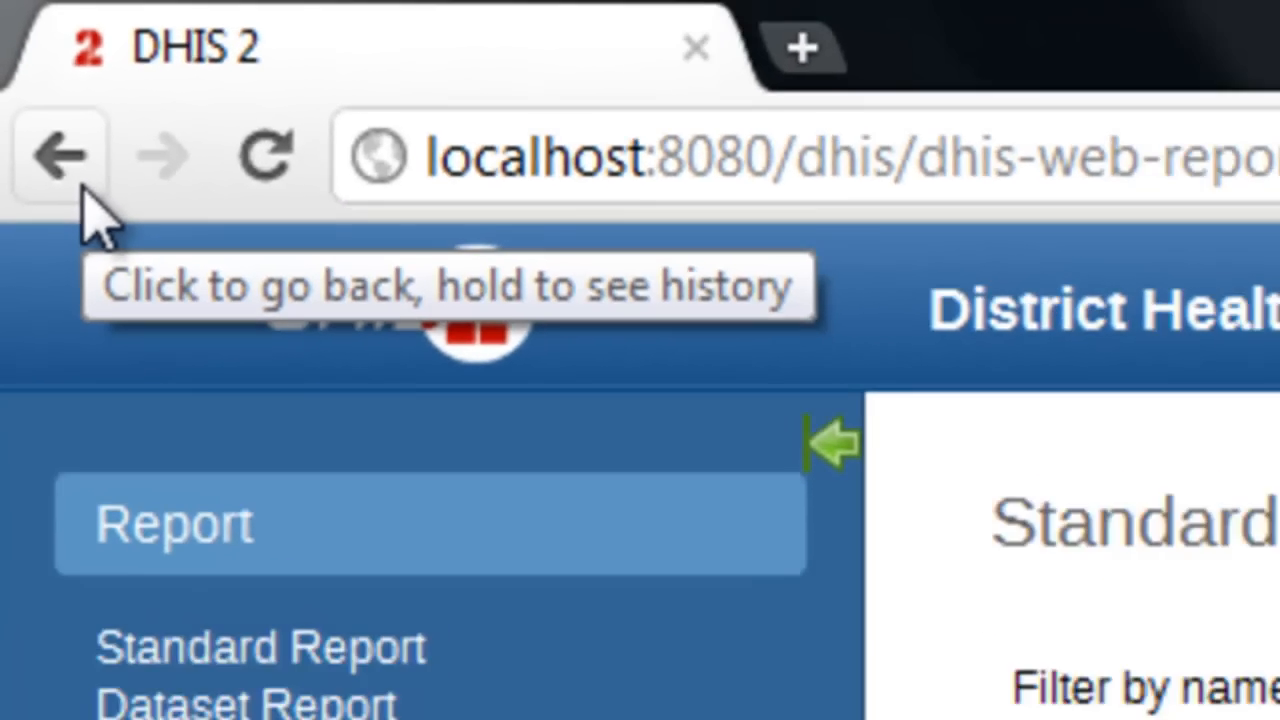
- Go back in the browser from the Standard Report page to the Welcome to DHIS 2 page
click(56, 156)
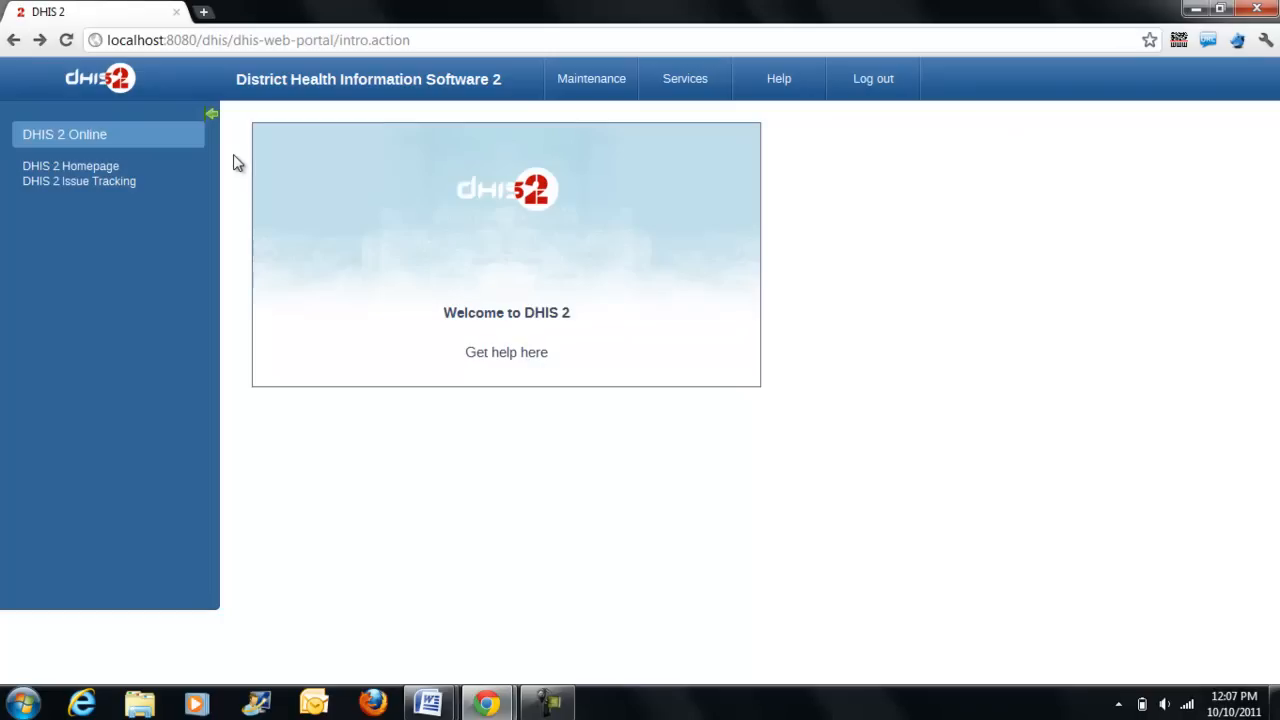
click(684, 78)
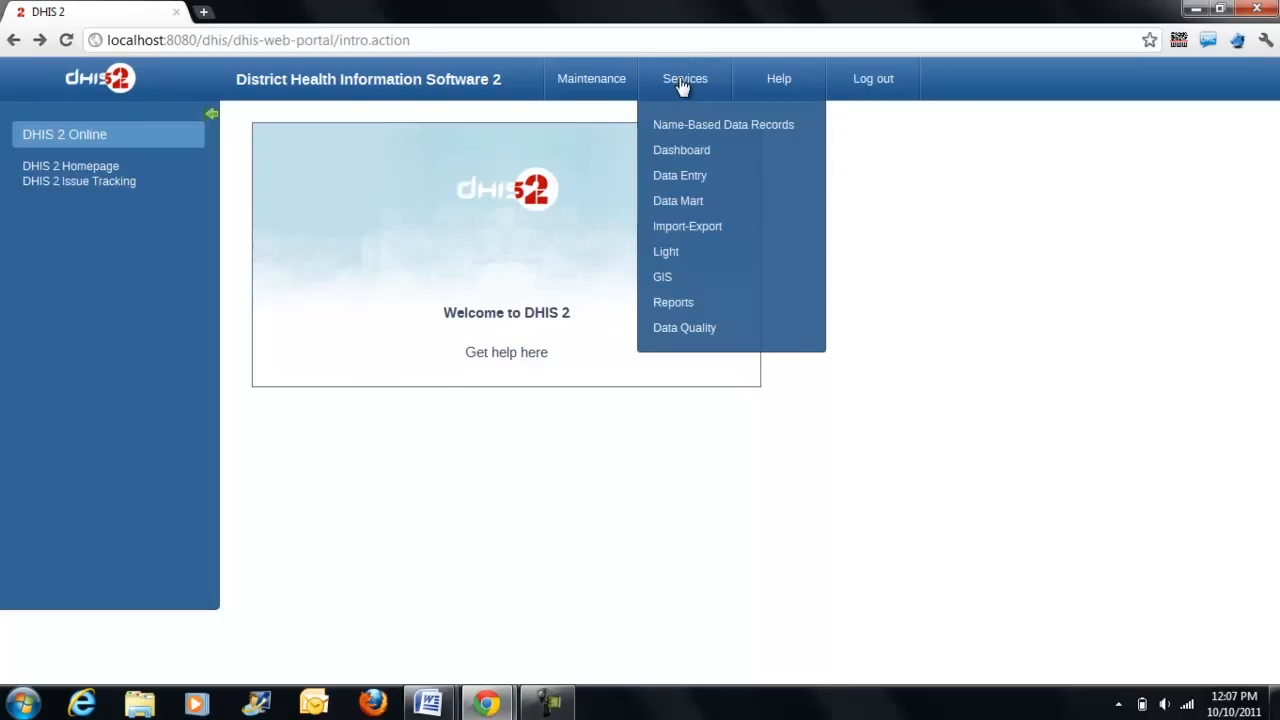
mouse_move(672, 302)
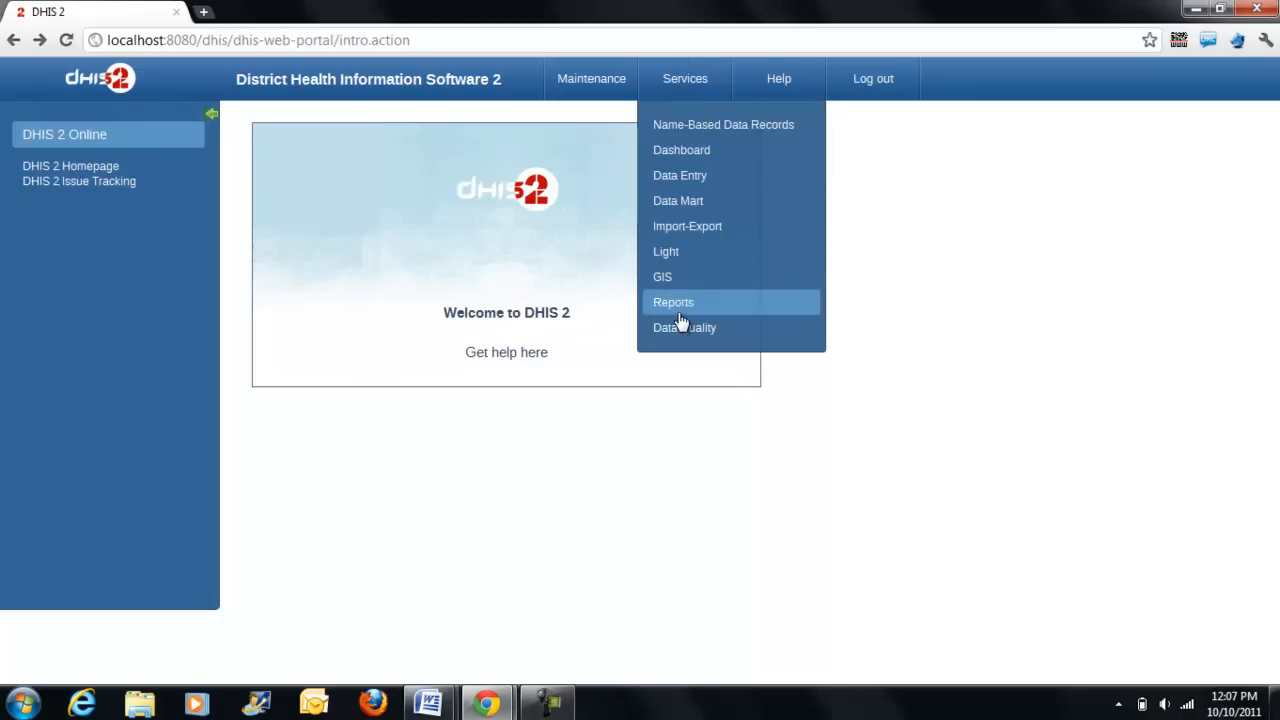
mouse_move(844, 224)
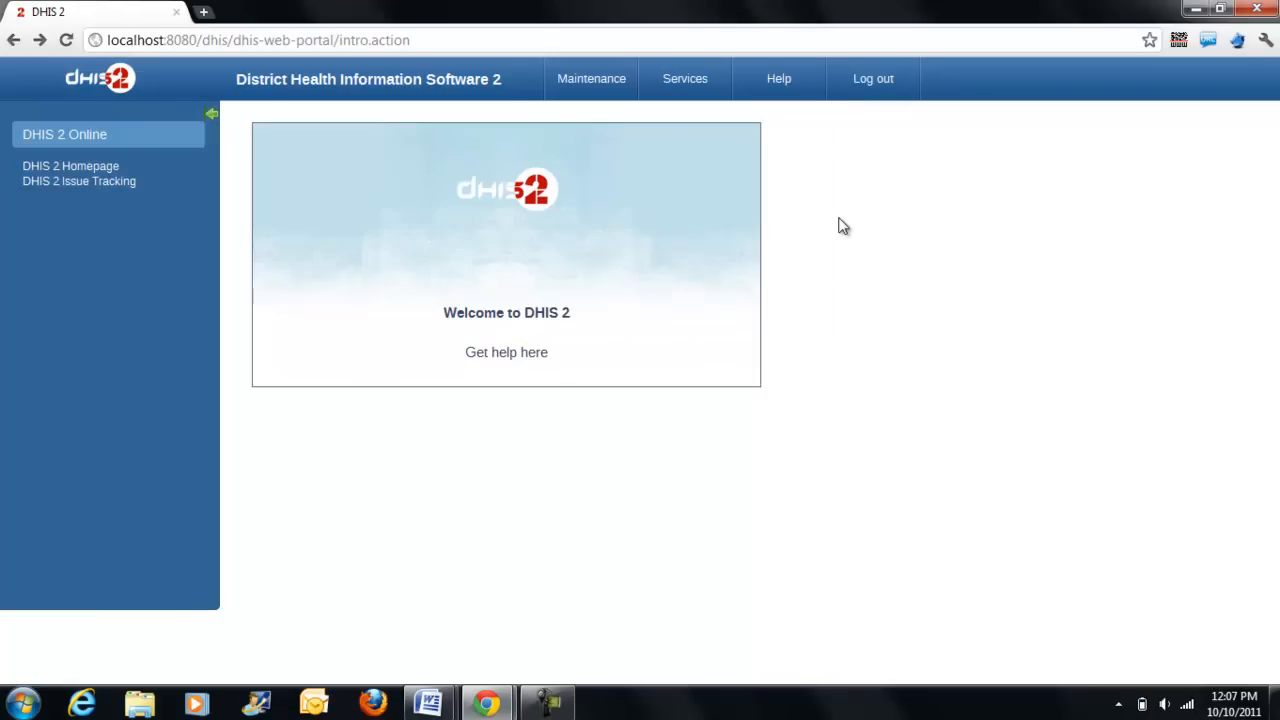